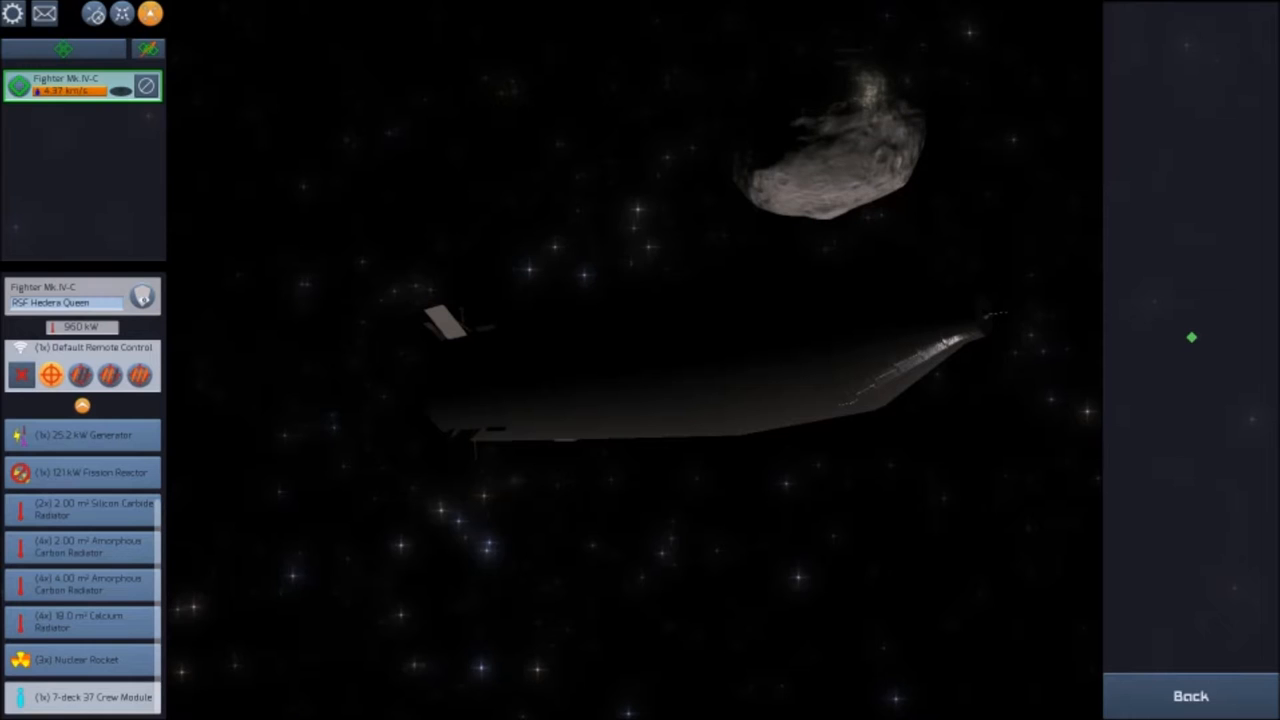
Select the enemy gunship to review its weapons and module list
click(82, 56)
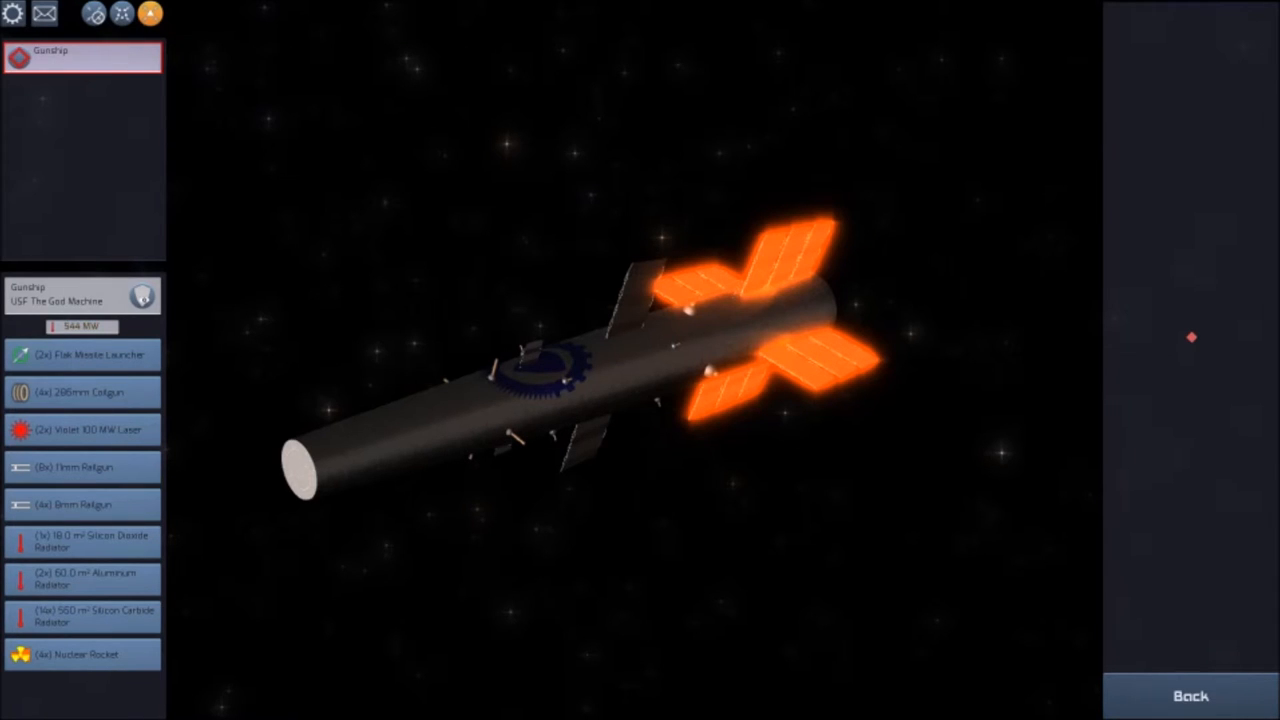
Leave the ship view and show the fighter's orbit beside the enemy's on the orbital map
click(1192, 696)
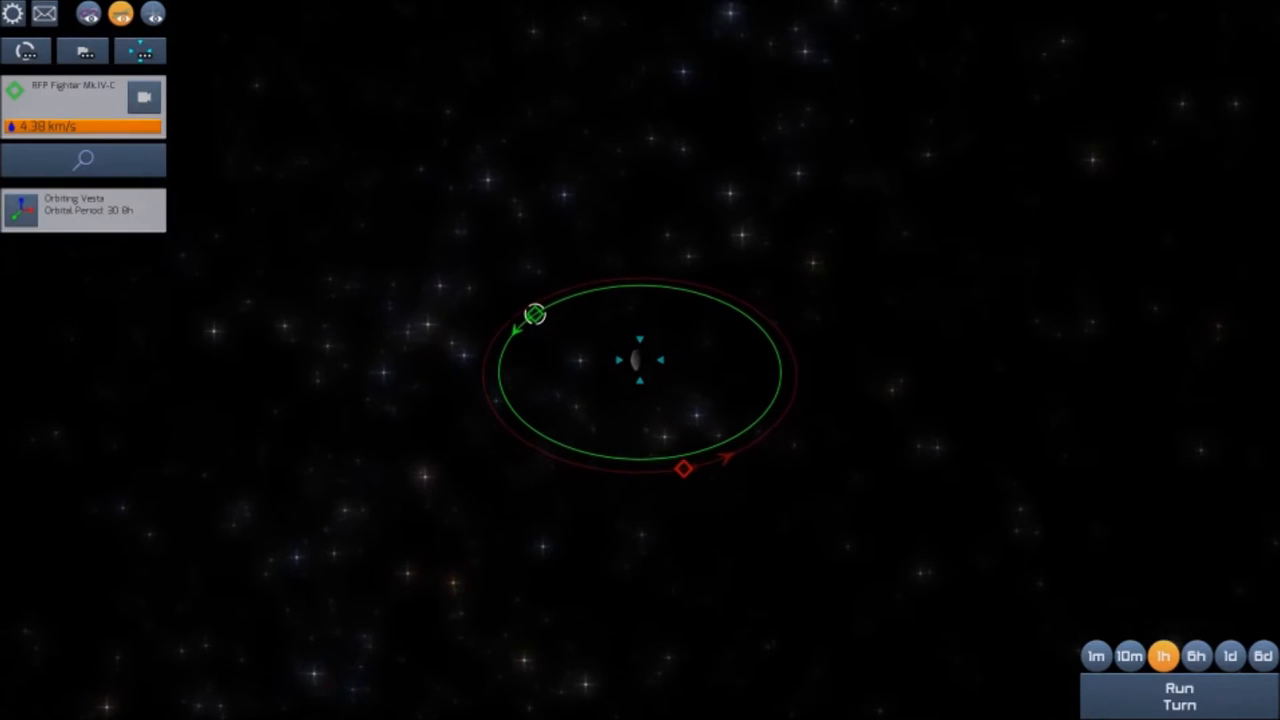
click(536, 316)
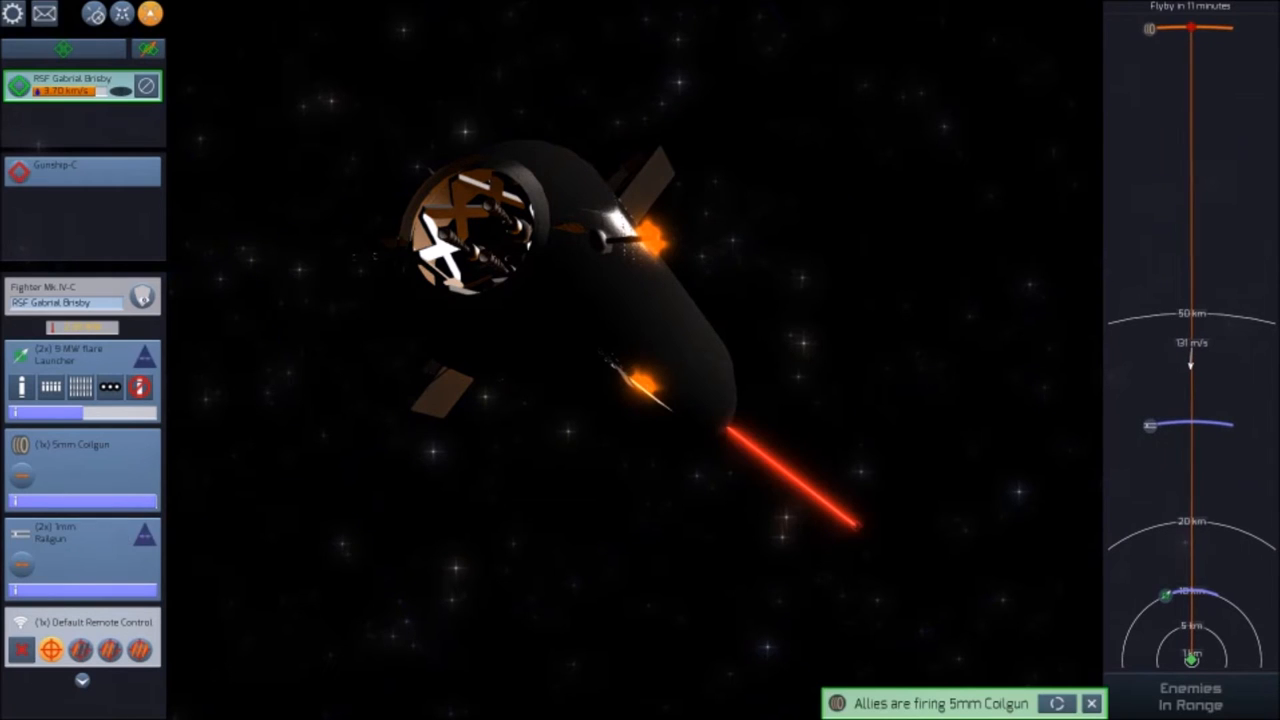
Fire the fighter's 5mm Coilgun at the enemy gunship at close range
click(84, 170)
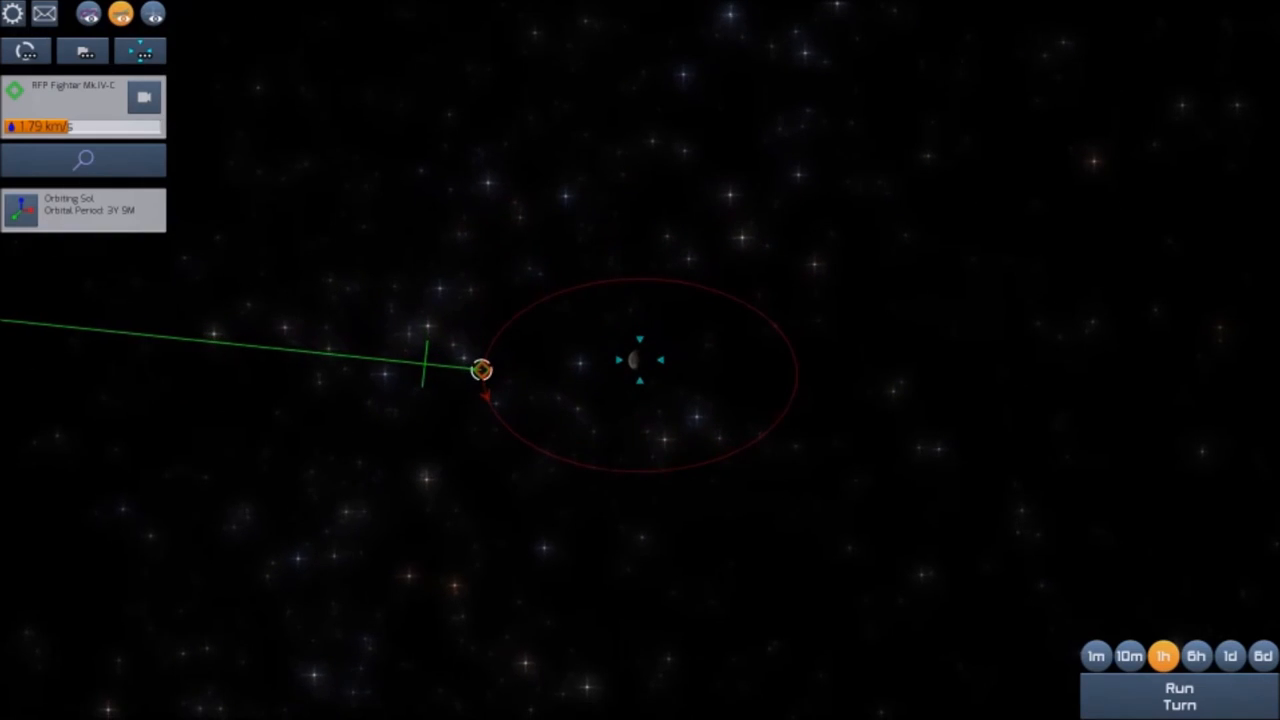
Add a maneuver node on the fighter's orbit to create a zero delta-v Freefall Trajectory
click(484, 370)
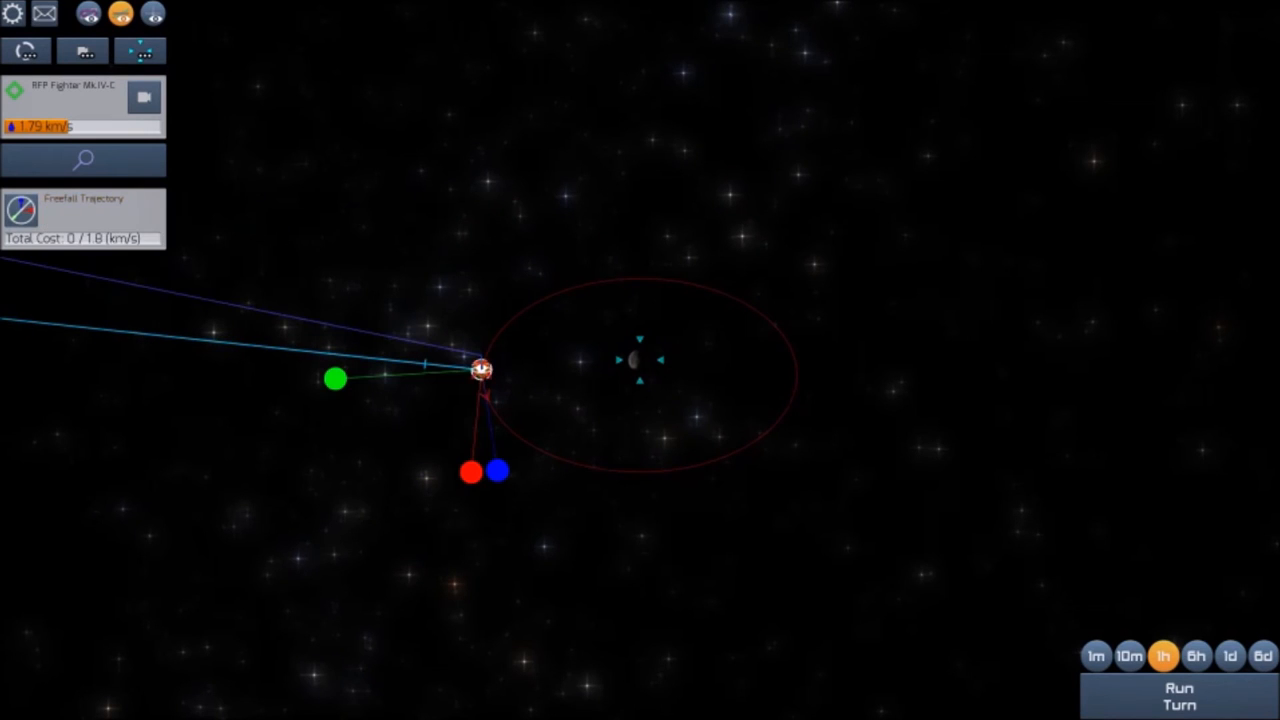
mouse_move(144, 98)
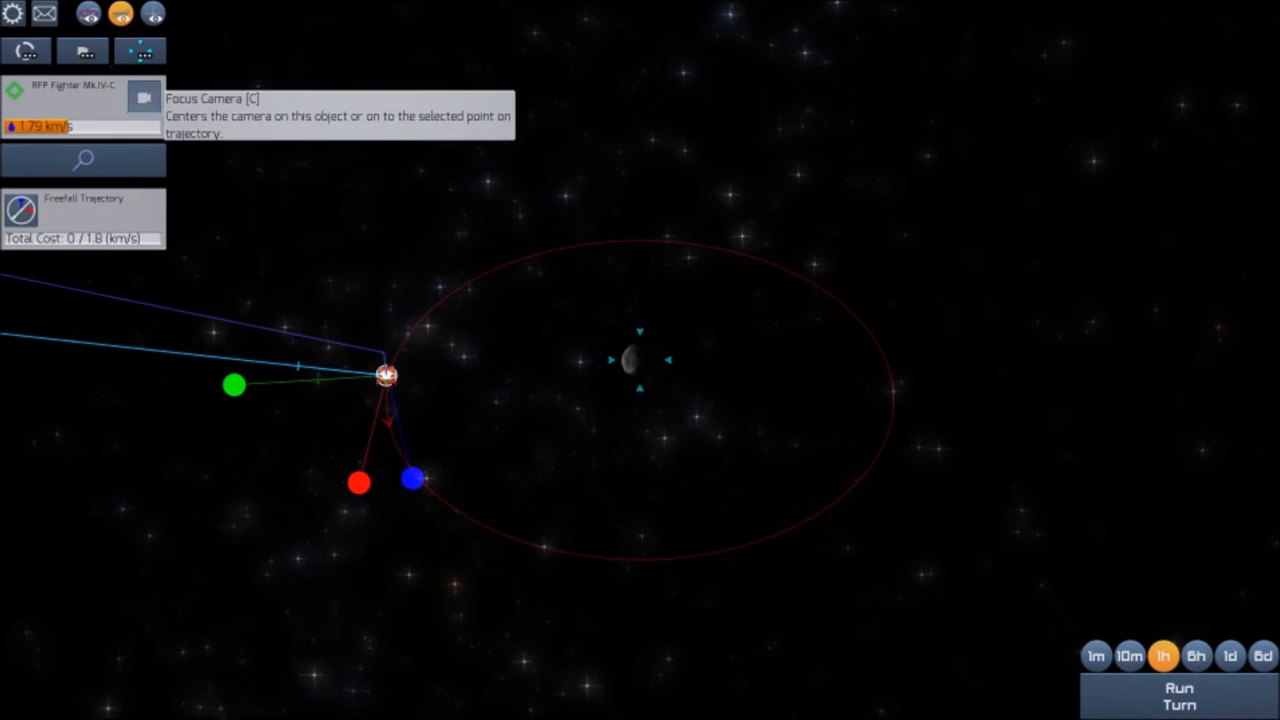